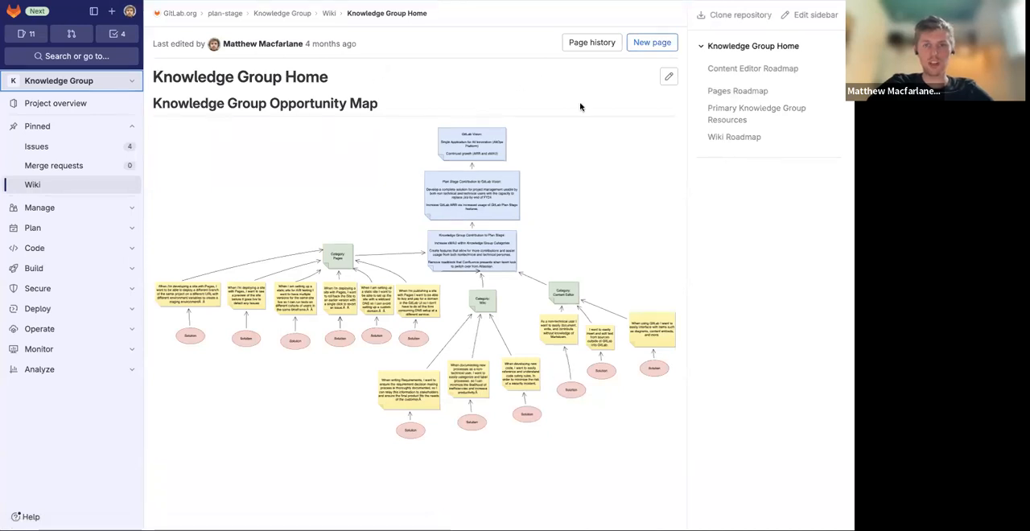
{"action": "mouse_move", "coordinate": [475, 181]}
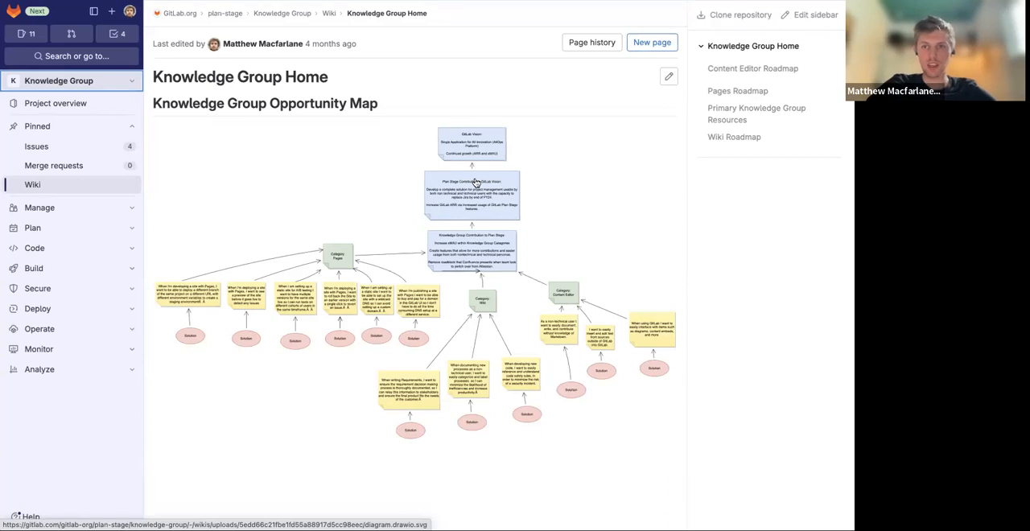
{"action": "mouse_move", "coordinate": [619, 190]}
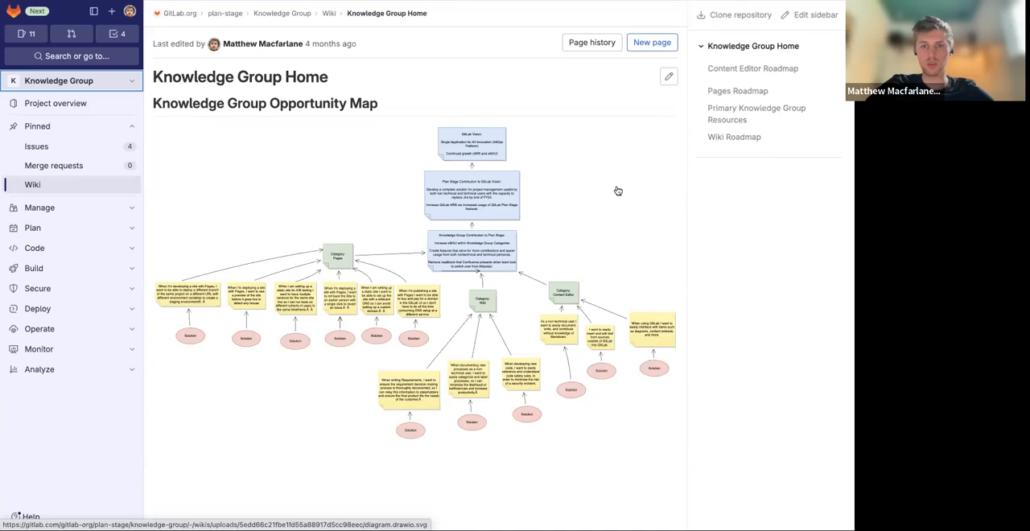
{"action": "mouse_move", "coordinate": [386, 94]}
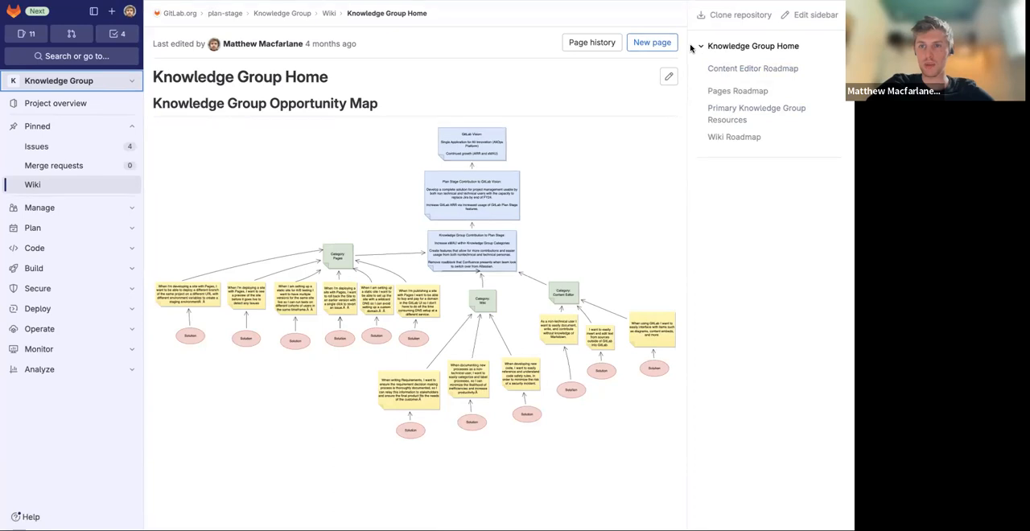
{"action": "mouse_move", "coordinate": [764, 45]}
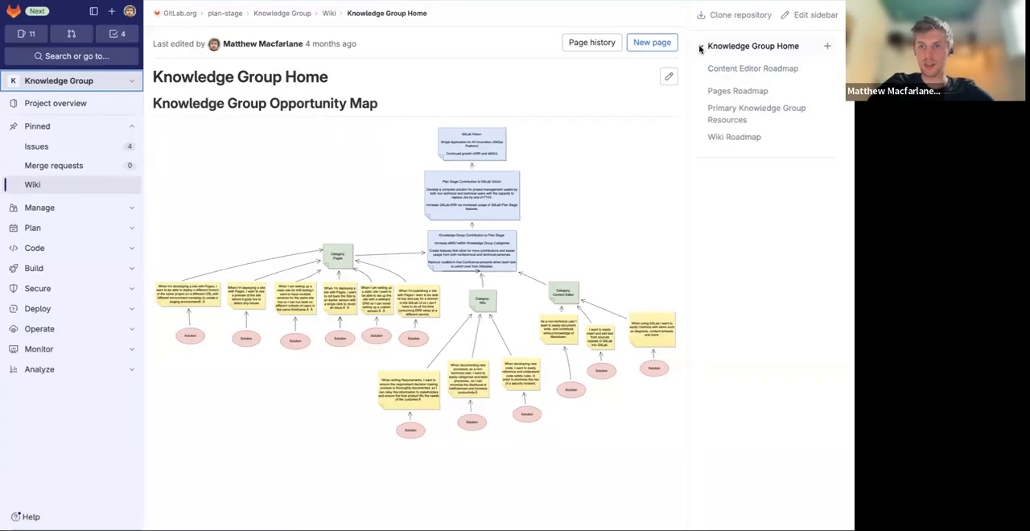
Step: Begin editing the Knowledge Group Home wiki page after toggling the sub-pages list
{"action": "left_click", "coordinate": [702, 45]}
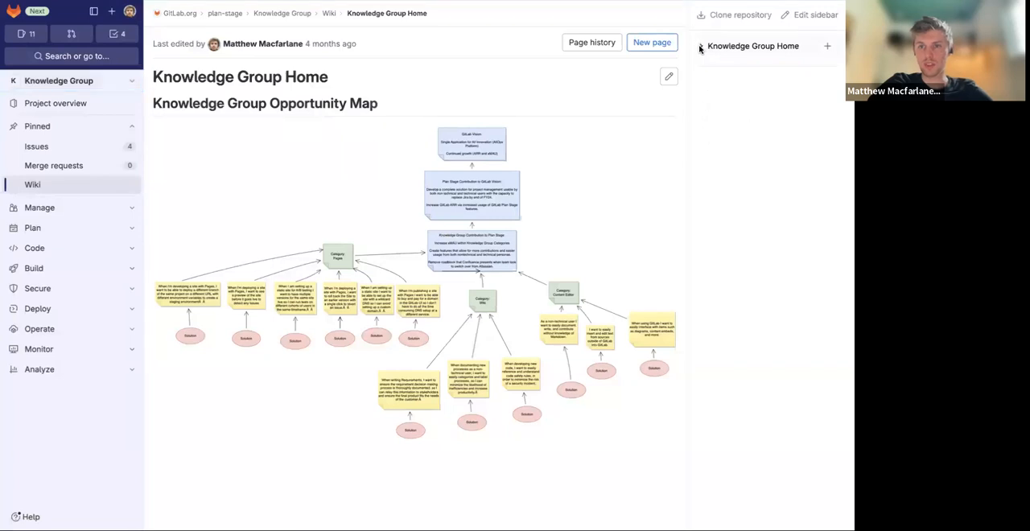
{"action": "left_click", "coordinate": [701, 45]}
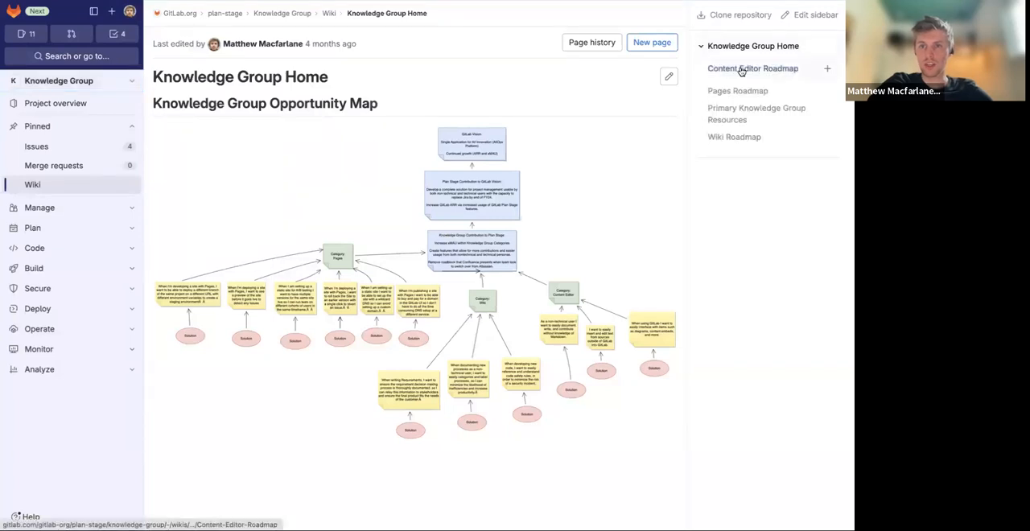
{"action": "mouse_move", "coordinate": [431, 65]}
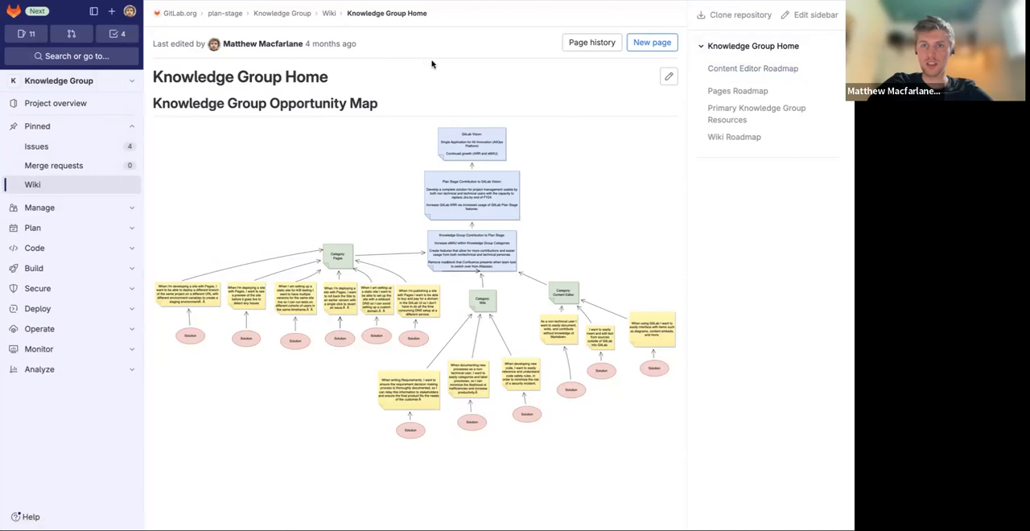
{"action": "mouse_move", "coordinate": [472, 55]}
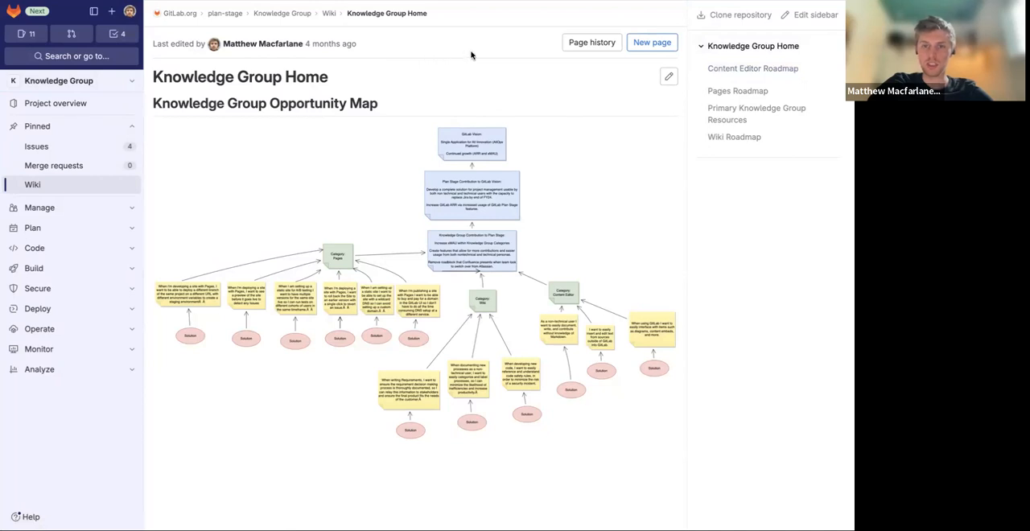
{"action": "mouse_move", "coordinate": [713, 208]}
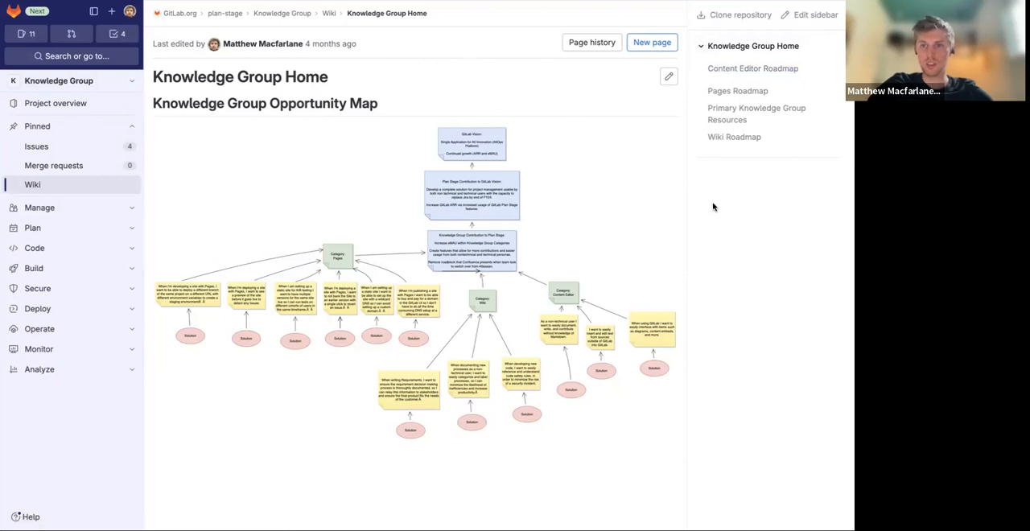
{"action": "mouse_move", "coordinate": [708, 229]}
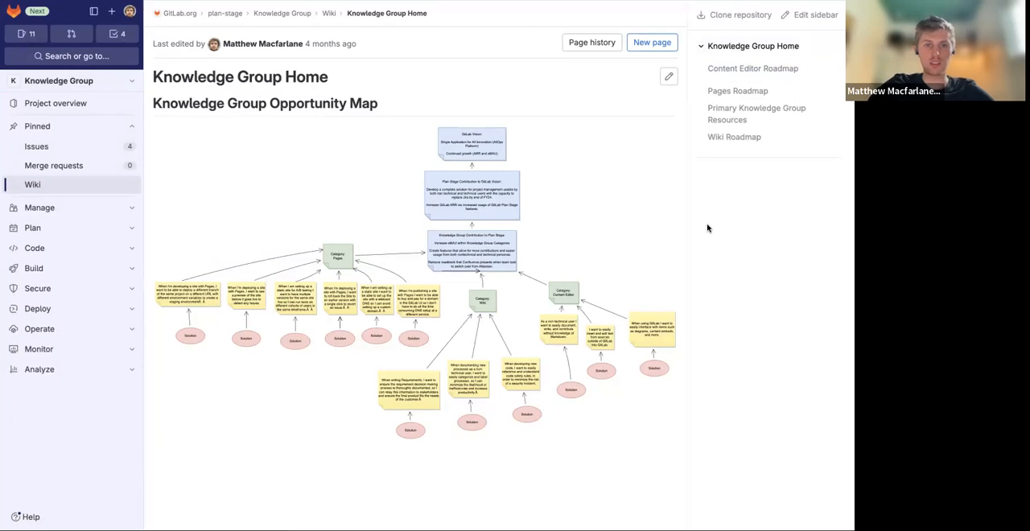
{"action": "mouse_move", "coordinate": [545, 119]}
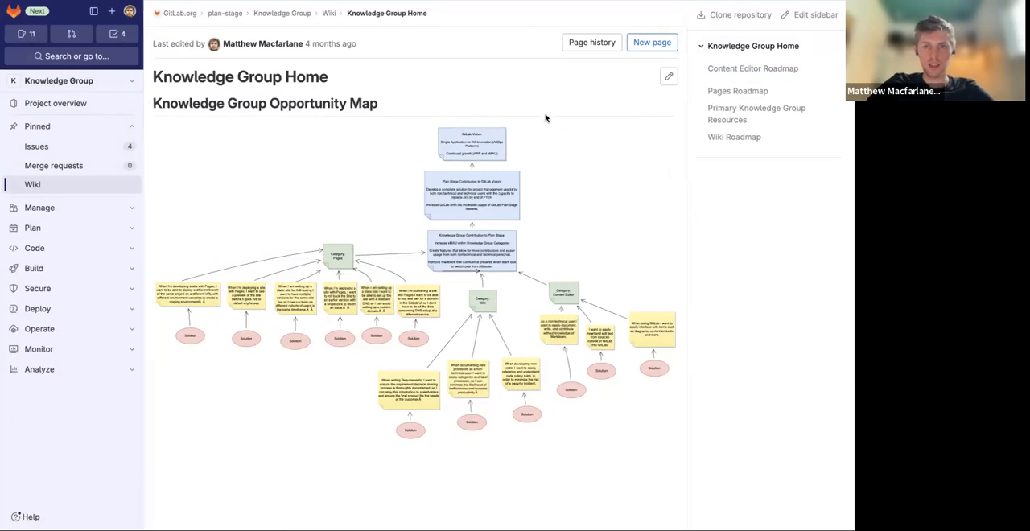
{"action": "mouse_move", "coordinate": [399, 71]}
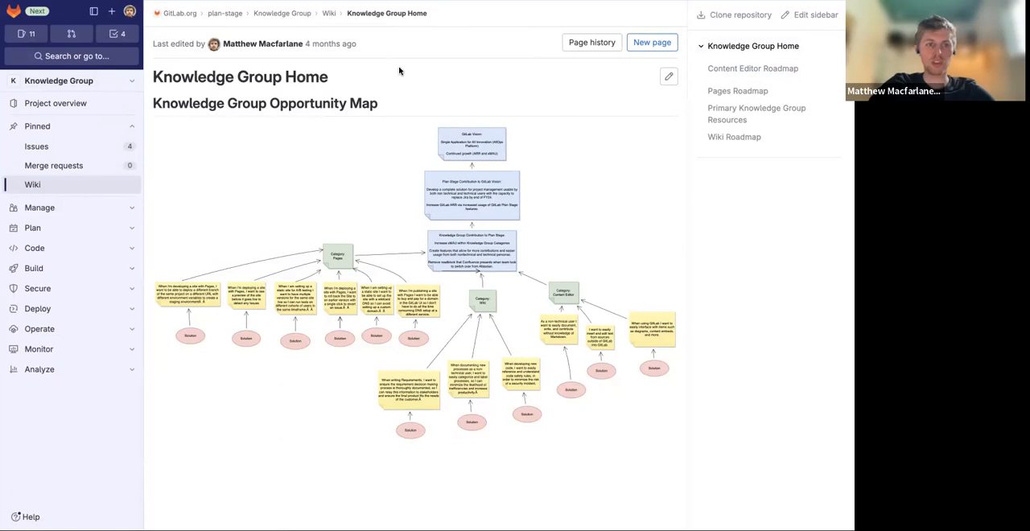
{"action": "mouse_move", "coordinate": [592, 78]}
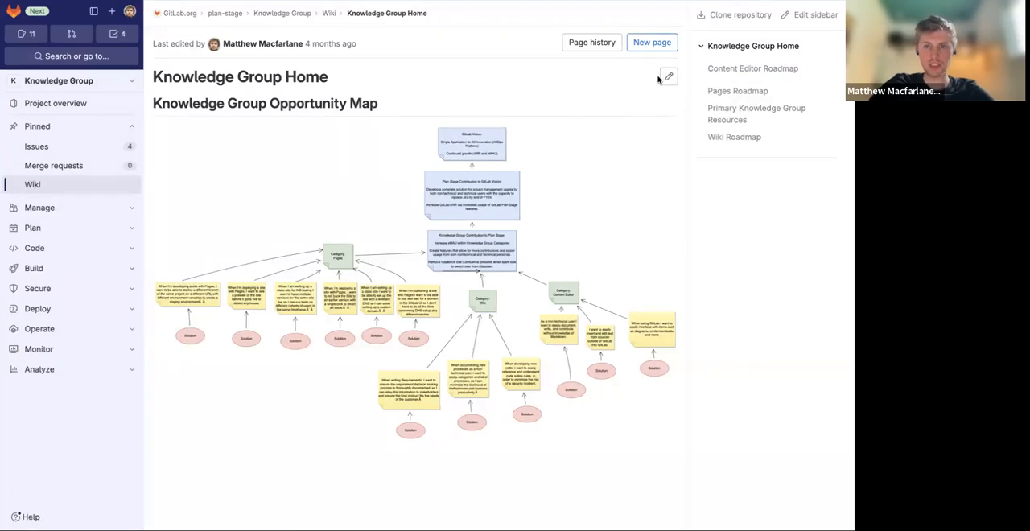
{"action": "left_click", "coordinate": [668, 78]}
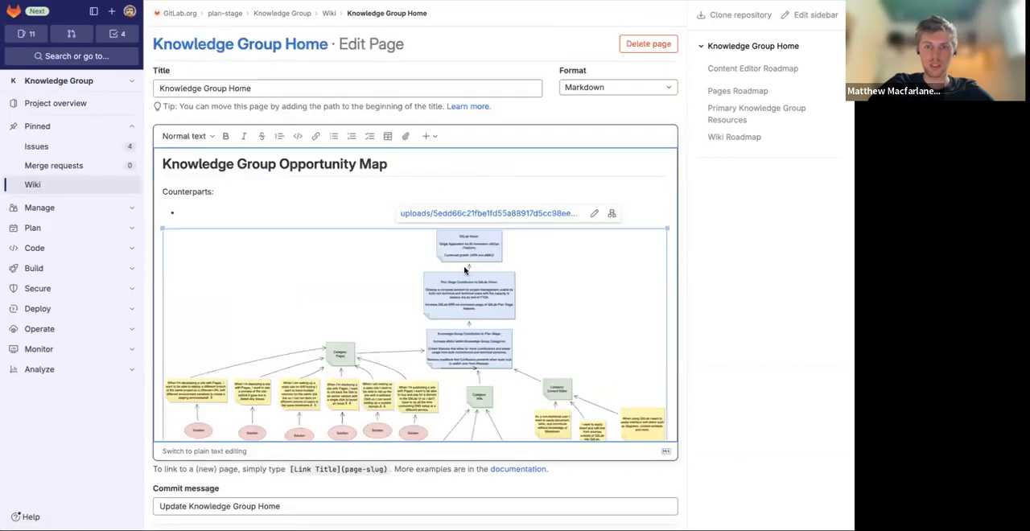
{"action": "mouse_move", "coordinate": [612, 213]}
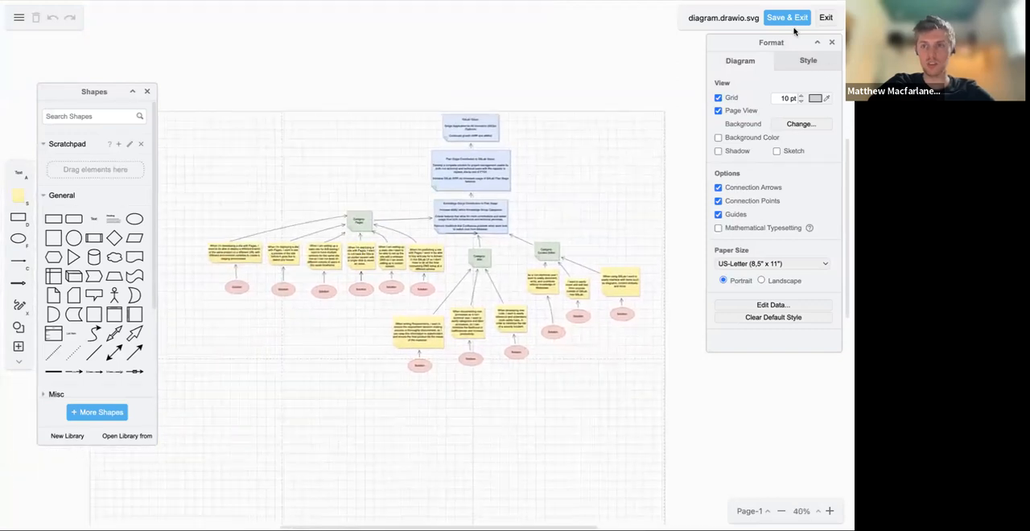
Step: Keep the draw.io diagram edits and save the changes to the wiki page
{"action": "left_click", "coordinate": [786, 16]}
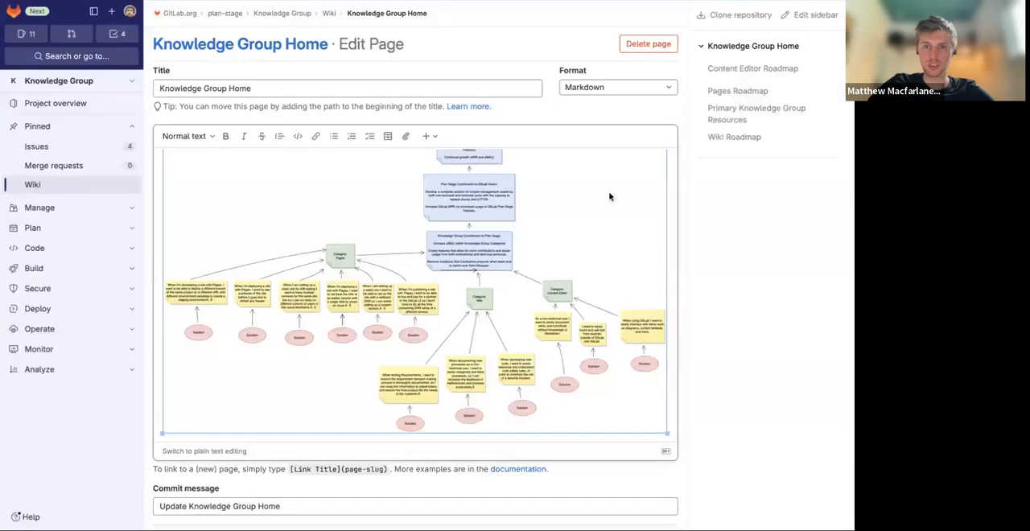
{"action": "scroll", "scroll_direction": "down", "scroll_amount": 3}
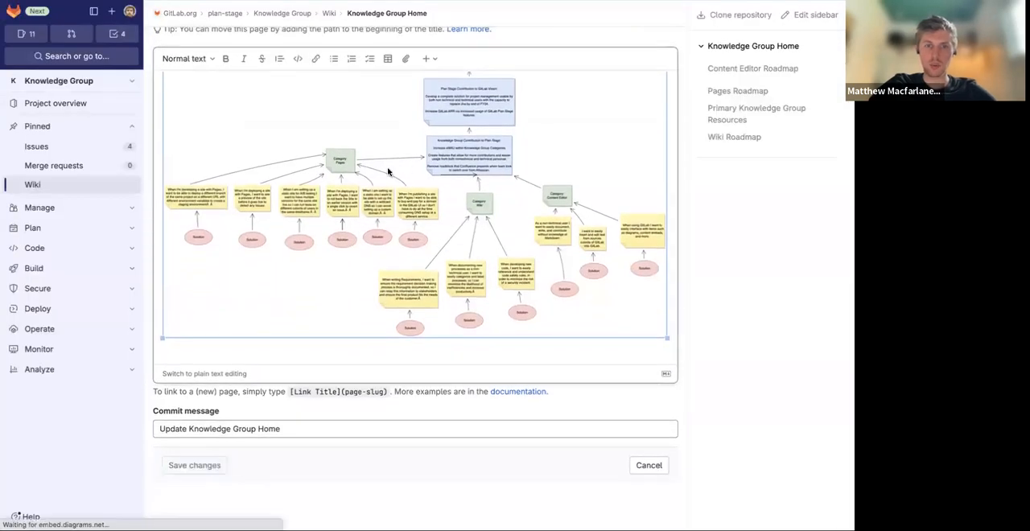
{"action": "left_click", "coordinate": [193, 465]}
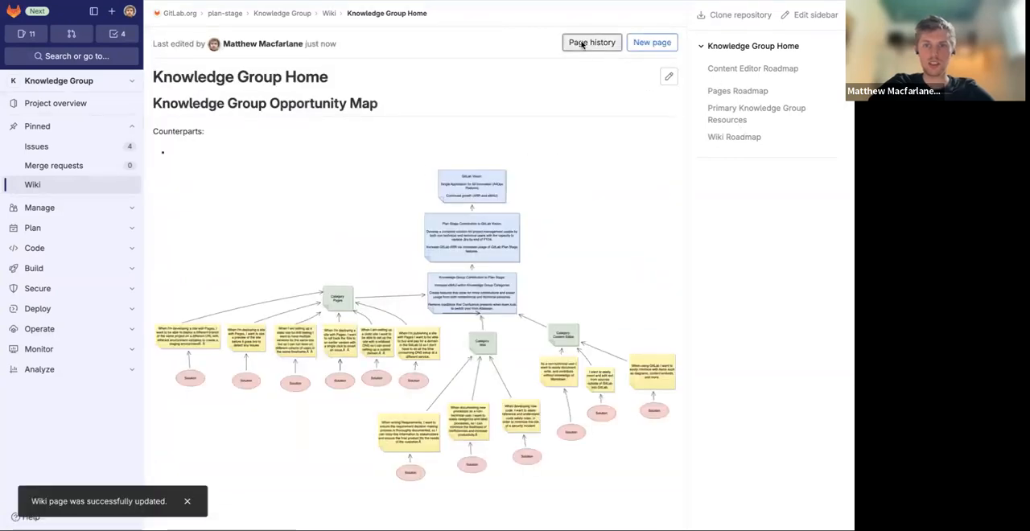
Step: View the wiki page's version history, then go to the personal profile page
{"action": "left_click", "coordinate": [592, 42]}
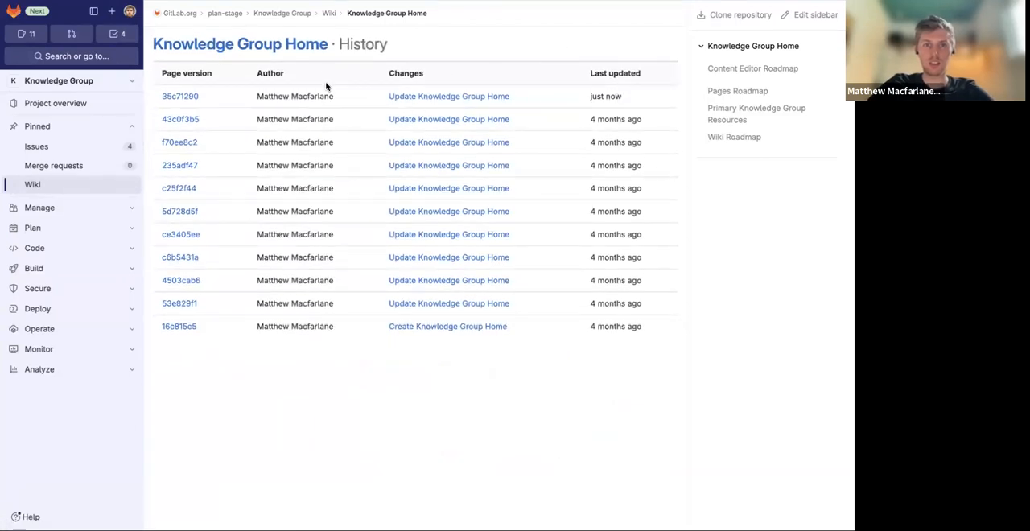
{"action": "mouse_move", "coordinate": [347, 96]}
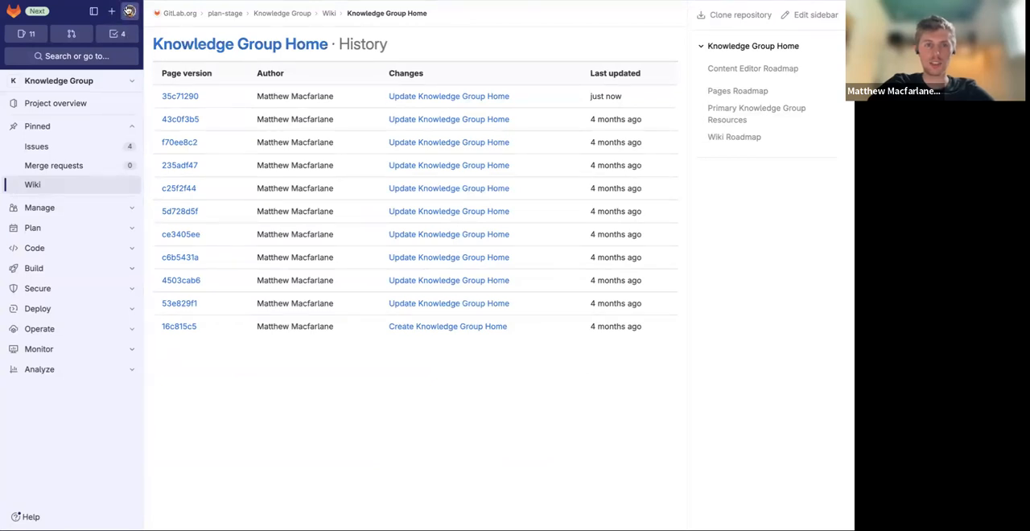
{"action": "left_click", "coordinate": [129, 10]}
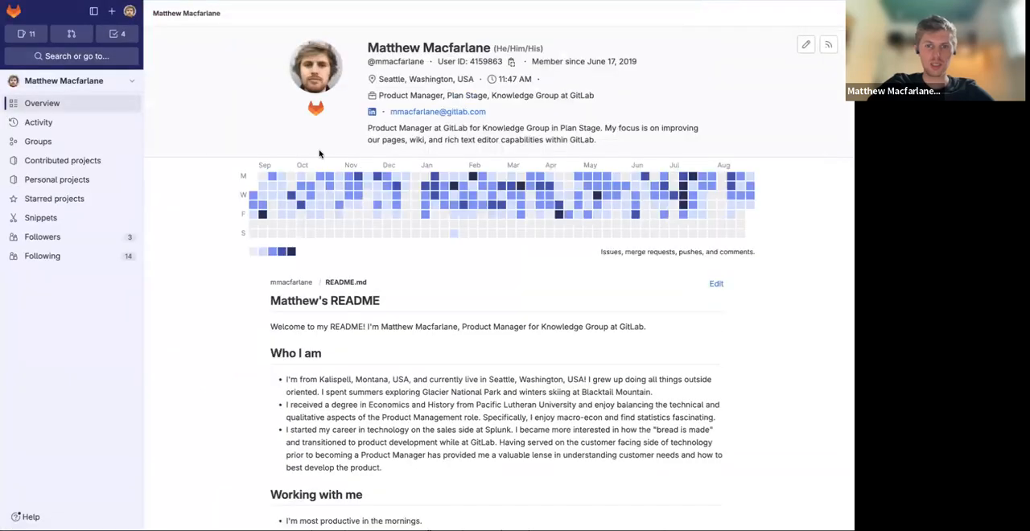
{"action": "mouse_move", "coordinate": [749, 207]}
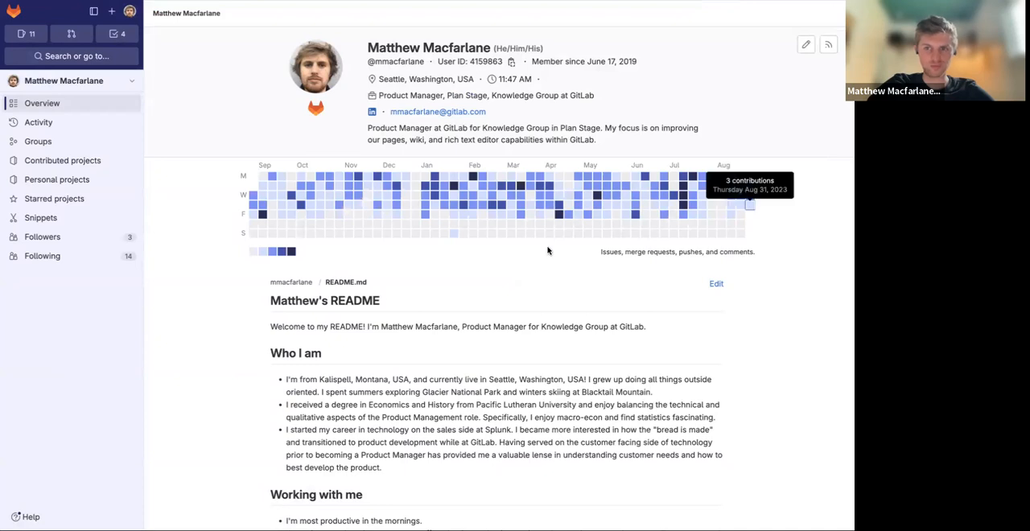
Step: Reveal the profile's Activity section listing the Knowledge Group Home wiki updates
{"action": "scroll", "scroll_direction": "down", "scroll_amount": 3}
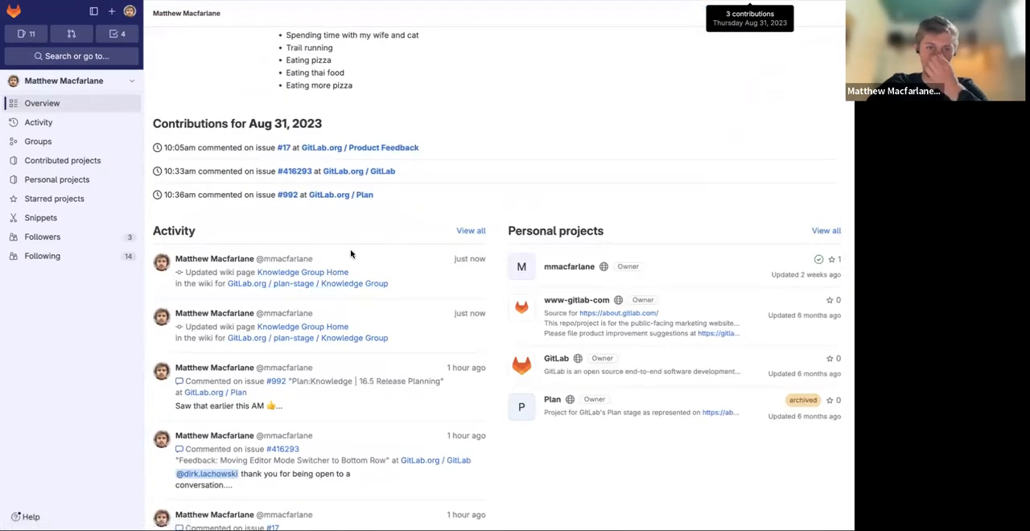
{"action": "mouse_move", "coordinate": [370, 259]}
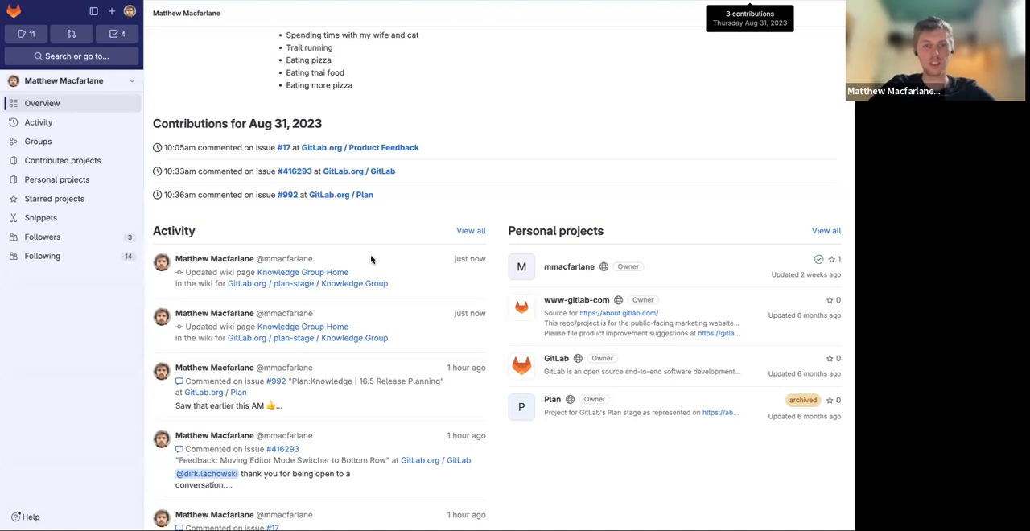
{"action": "mouse_move", "coordinate": [196, 283]}
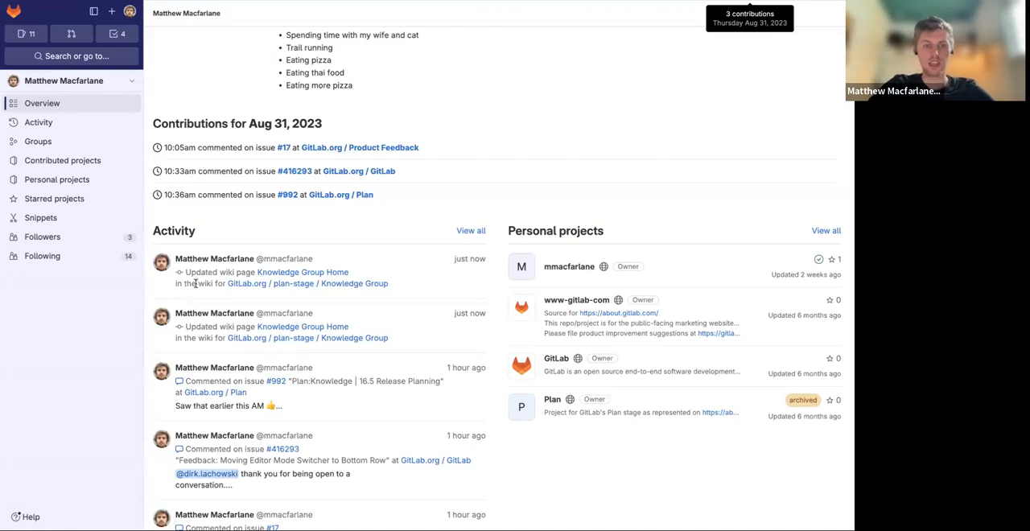